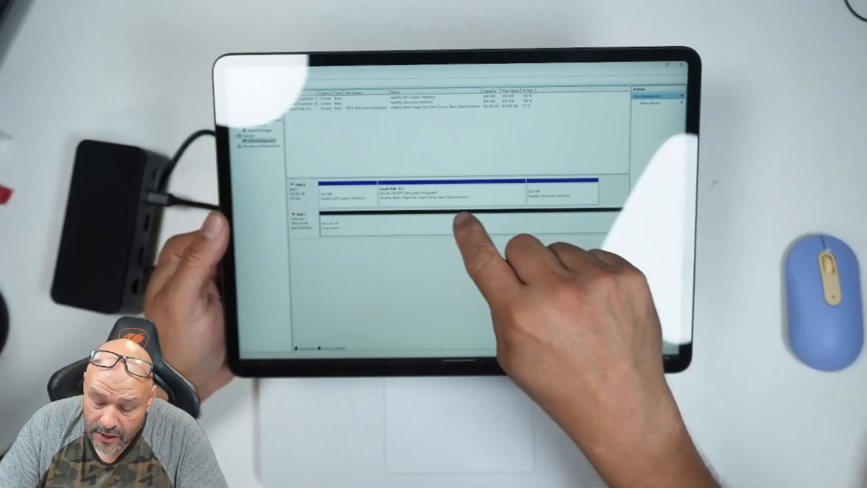
Step: Show the Properties window for the unallocated external Disk 1 from its context menu
right_click(453, 232)
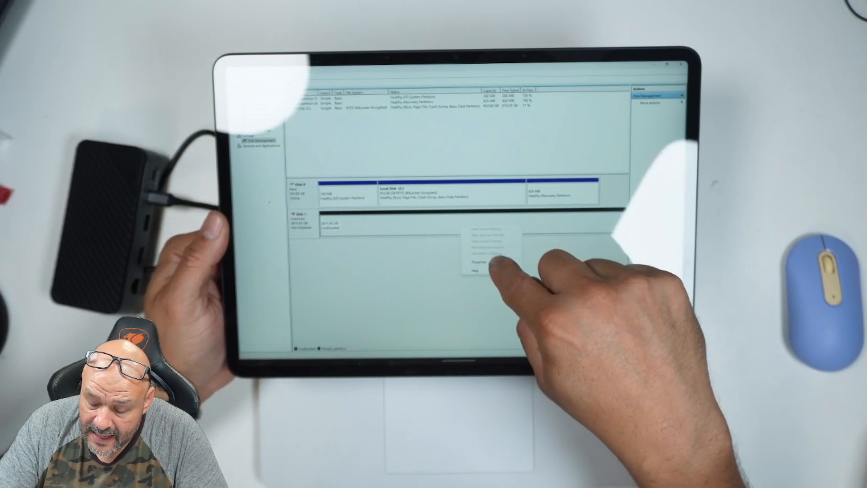
click(477, 260)
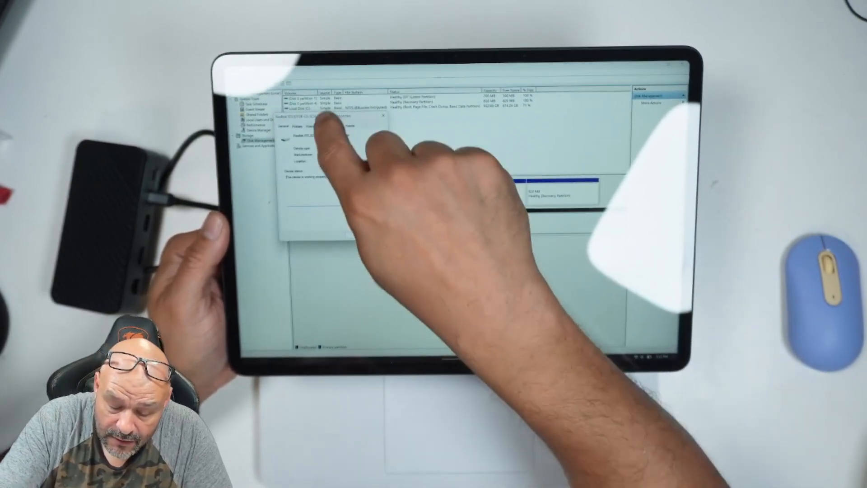